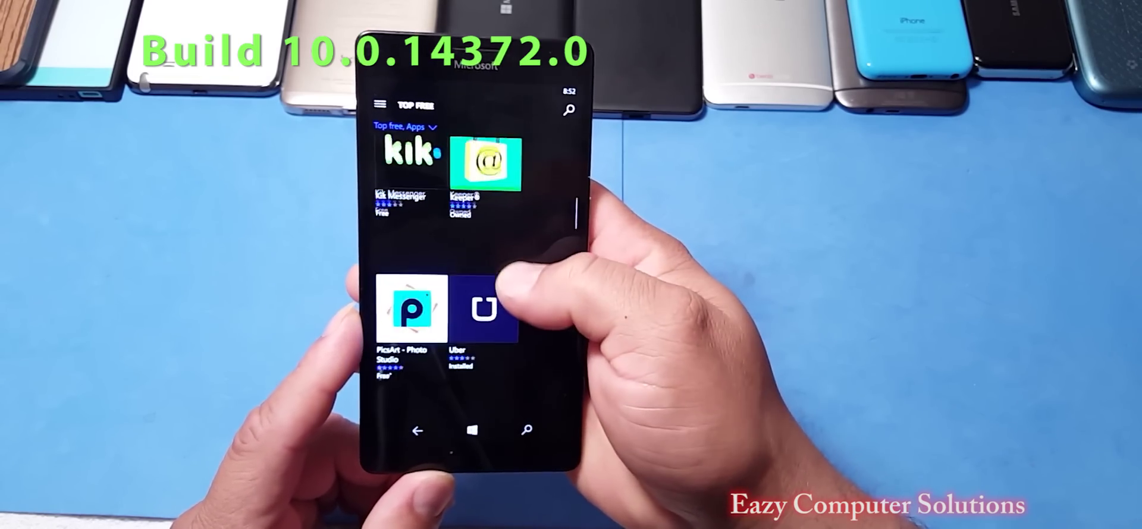
pyautogui.scroll(-3)
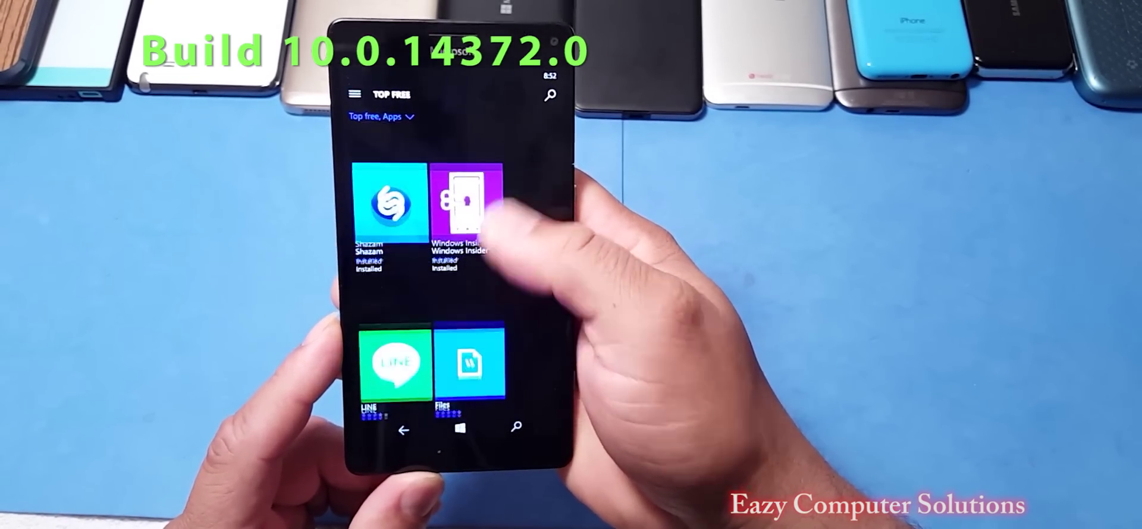